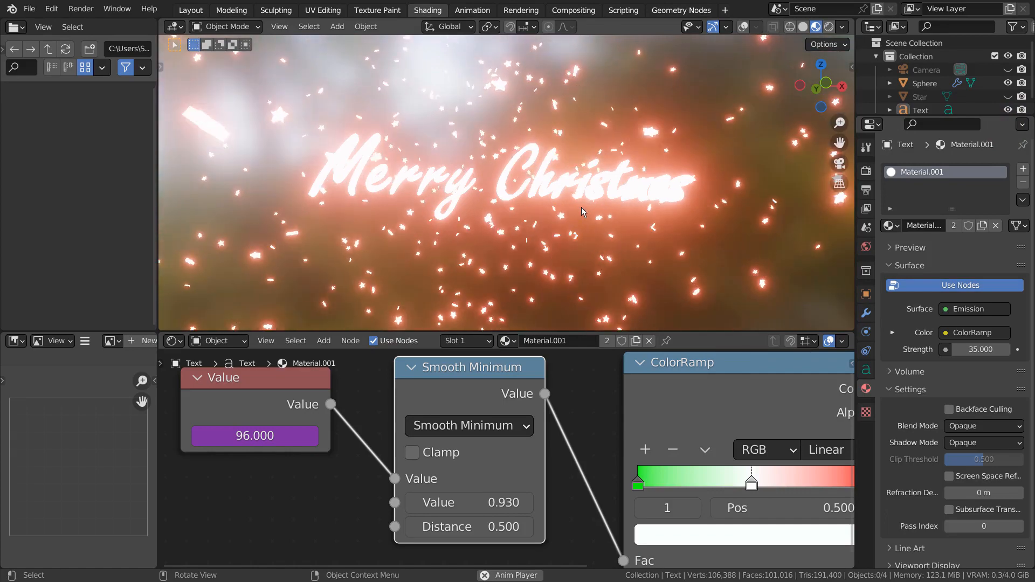
Preview the colour-shifting animation, then send Sphere, Star and Text to a new Collection 2.
key(shift)
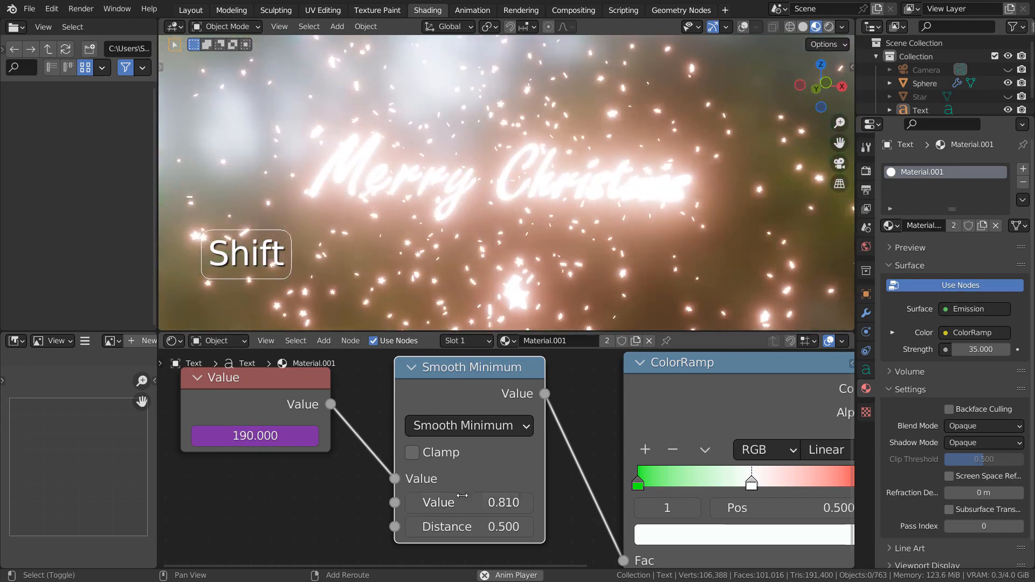
click(191, 10)
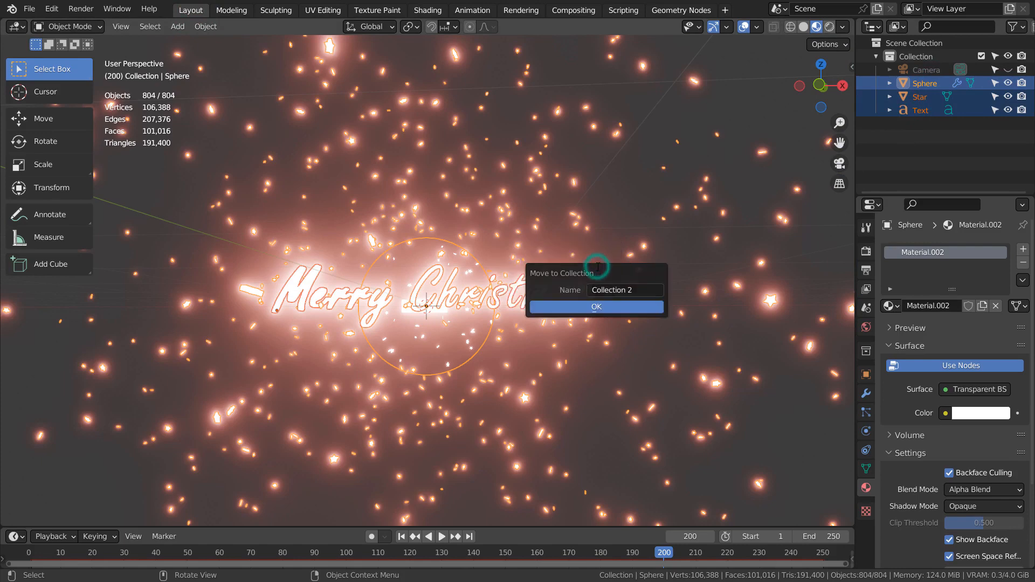
Confirm the move into Collection 2 and leave that collection excluded so the viewport is empty.
click(595, 306)
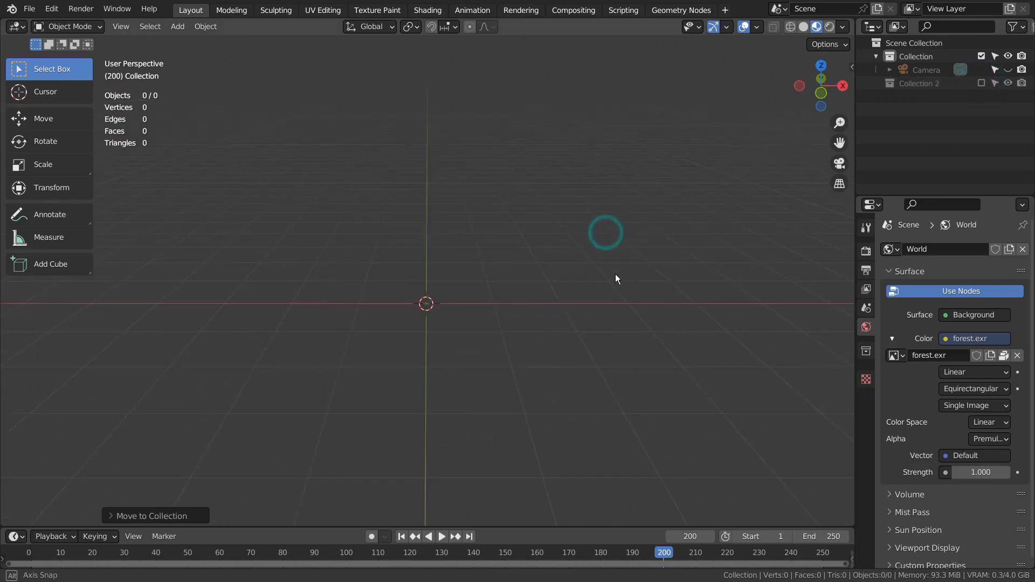
click(176, 25)
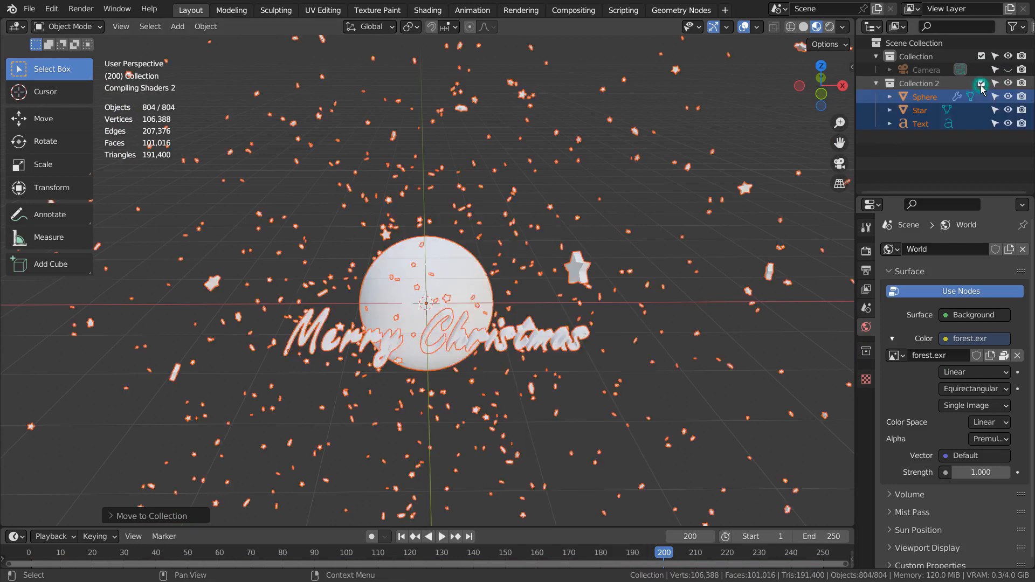
click(981, 83)
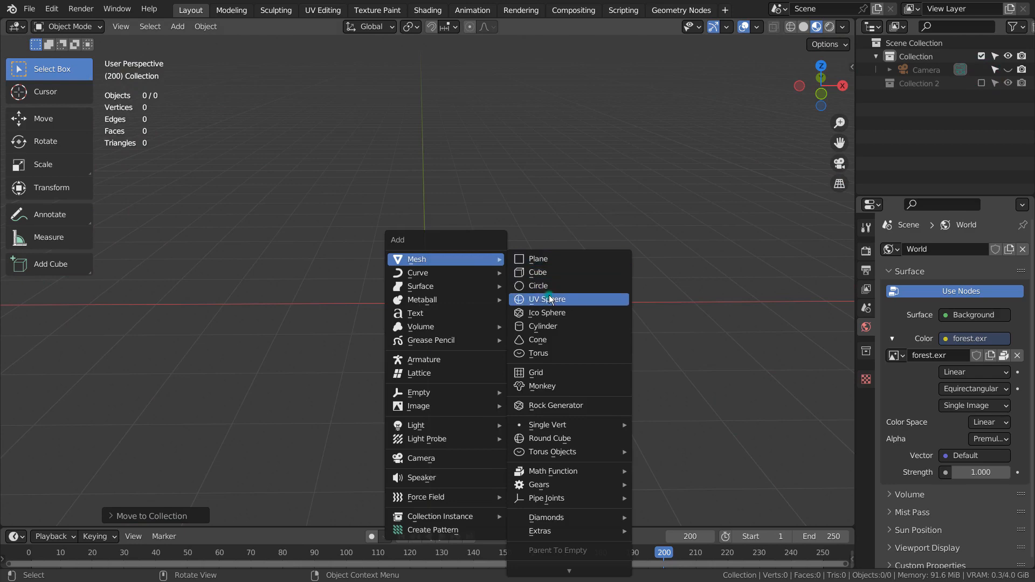
Add a UV sphere (Sphere.001) and a simple star mesh (Star.001) to the empty scene.
click(545, 298)
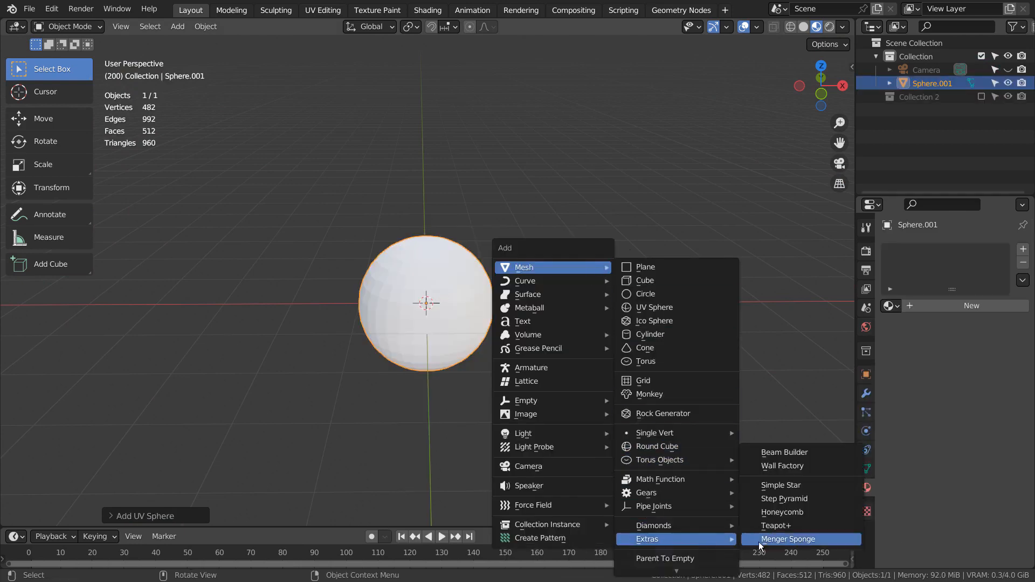
mouse_move(780, 485)
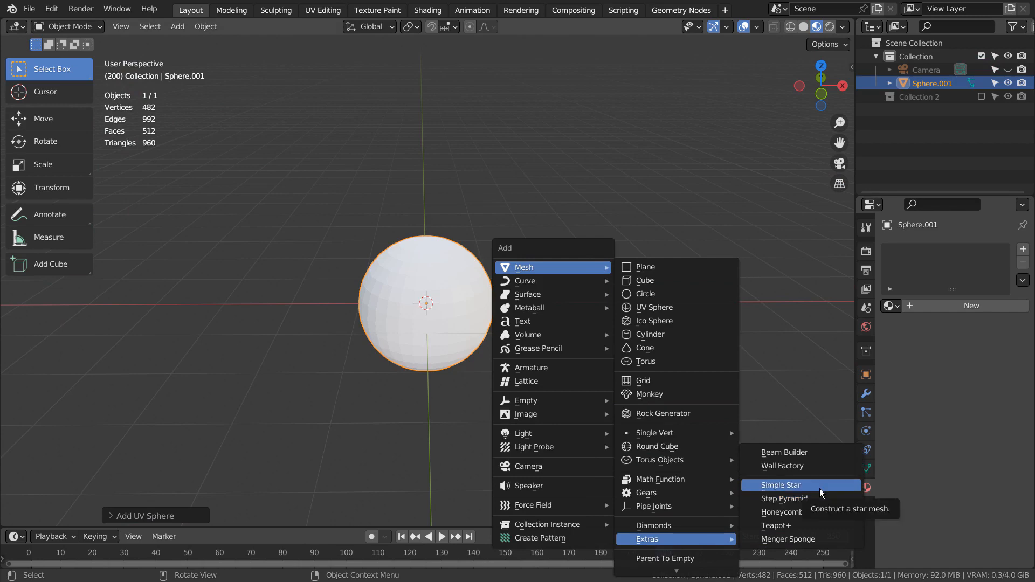
click(781, 485)
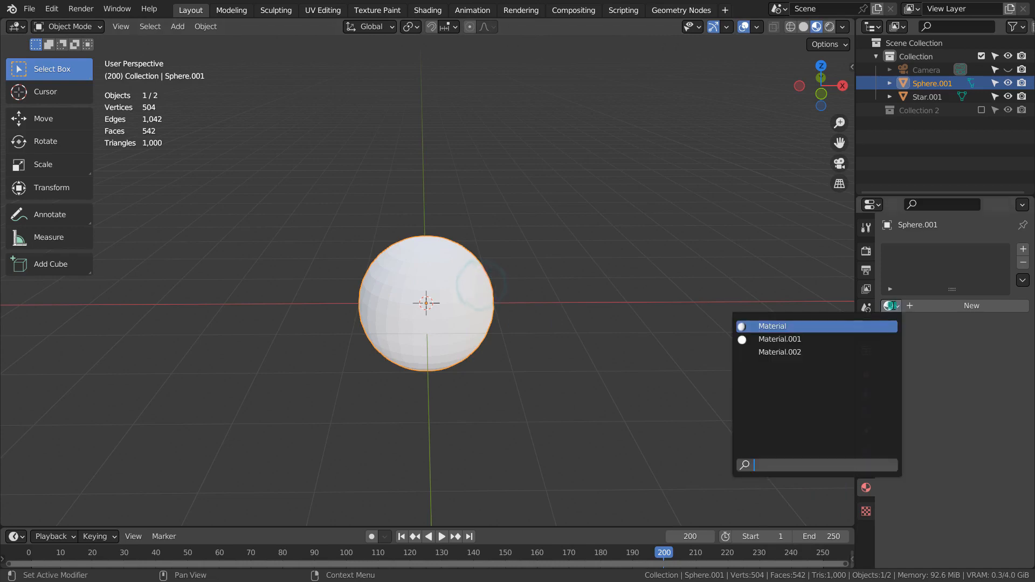
Assign the transparent Material.002 (Transparent BSDF, alpha blend) to Sphere.001.
click(779, 338)
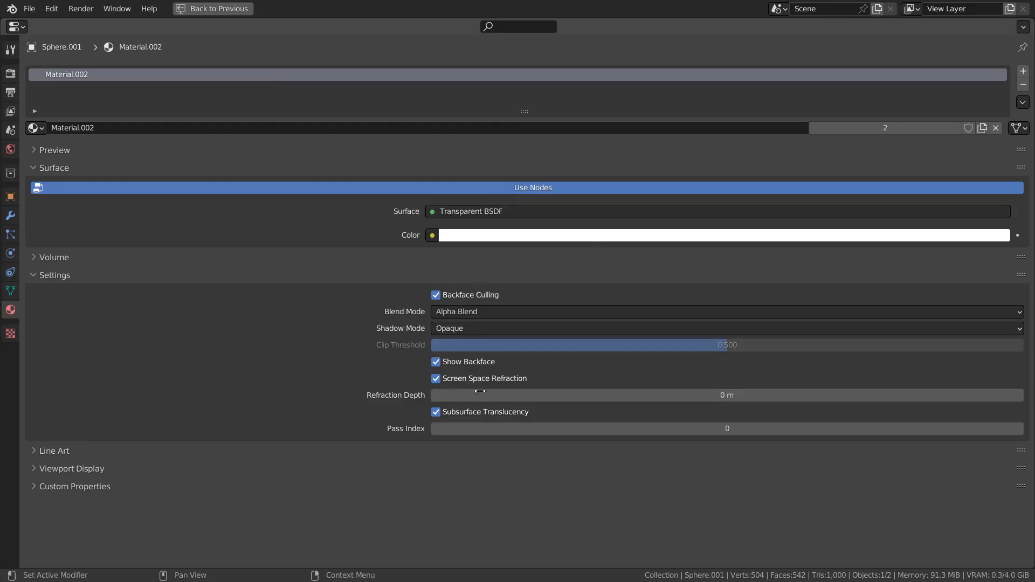
mouse_move(442, 491)
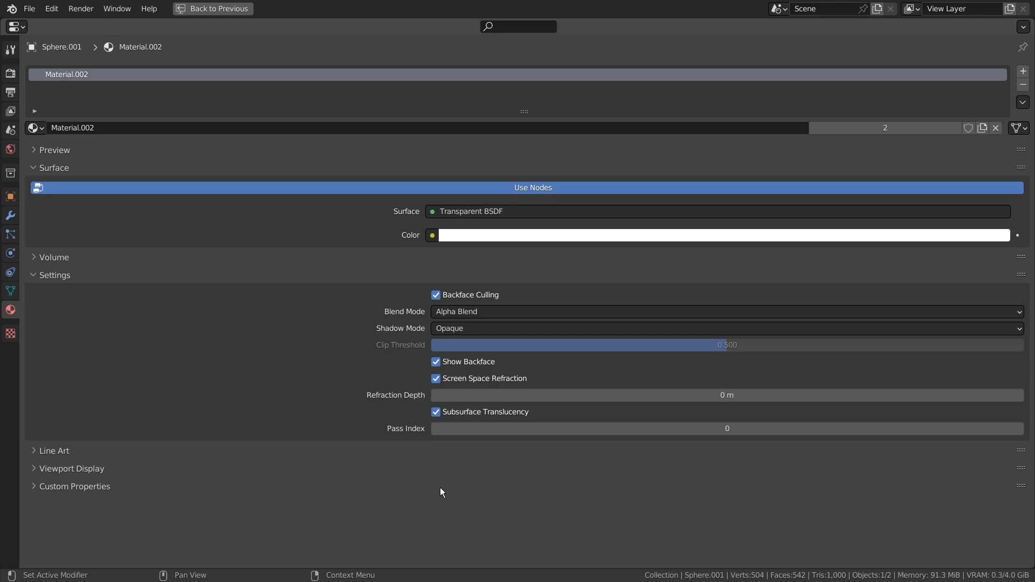
click(217, 8)
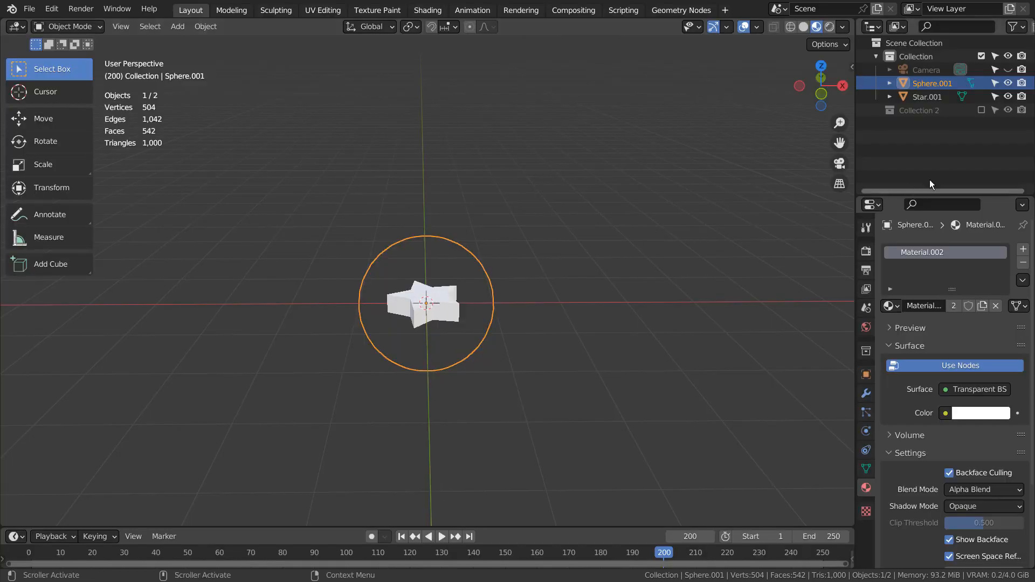
Enable Bloom in the Eevee render settings and make Star.001 the active object.
click(865, 249)
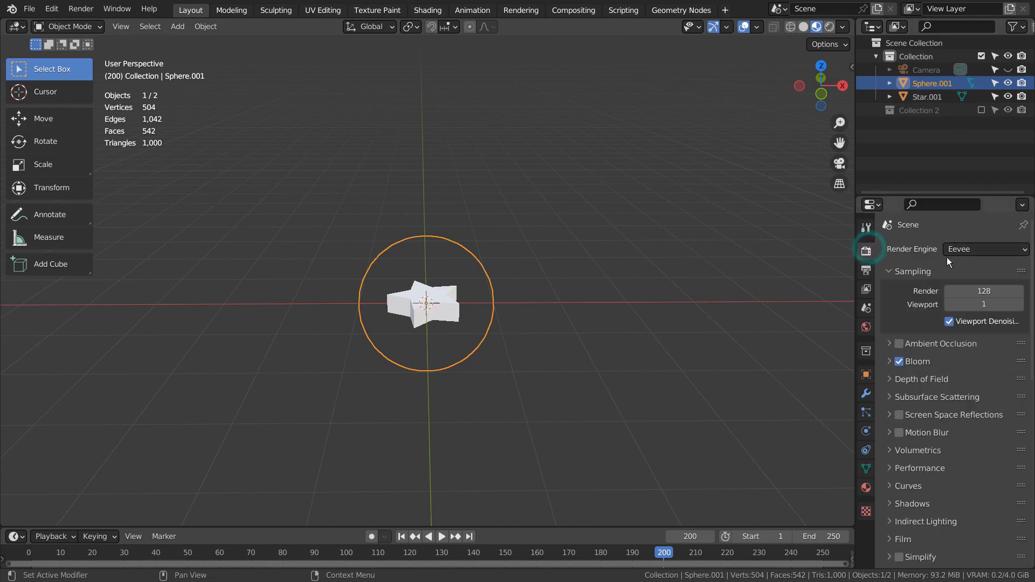
mouse_move(910, 385)
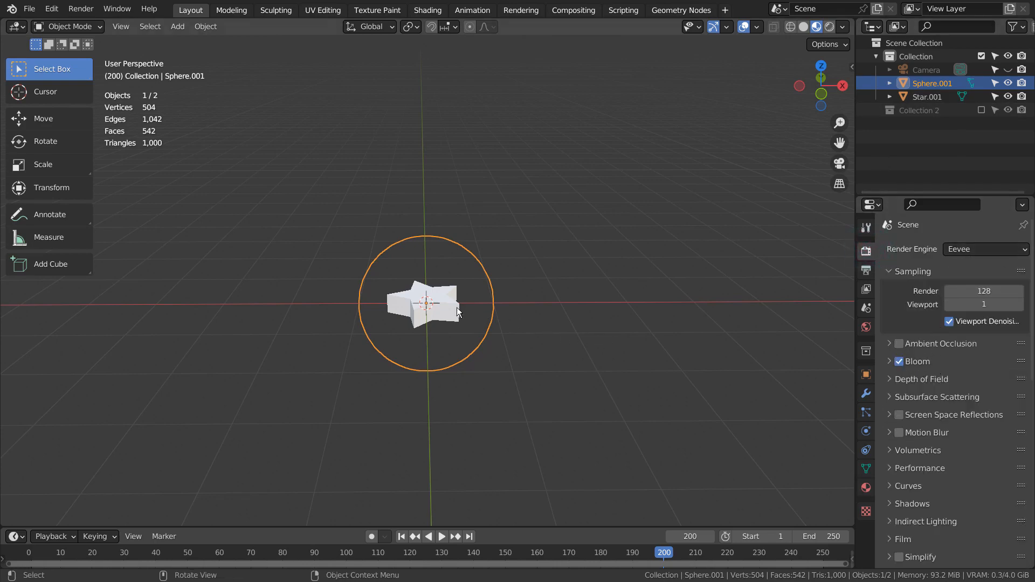
click(452, 316)
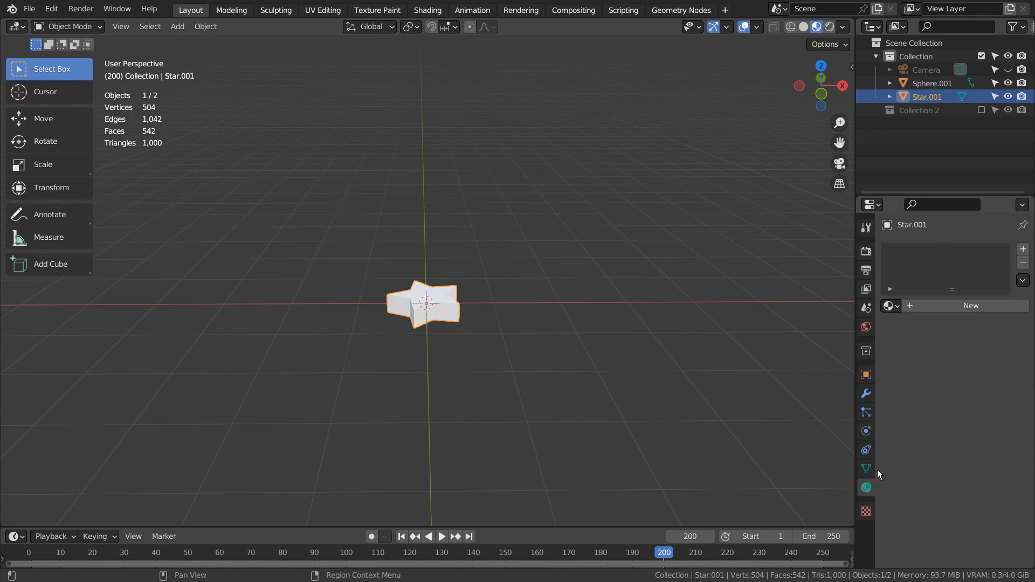
In the Shading workspace, give Star.001 the glowing emission Material.001.
click(866, 487)
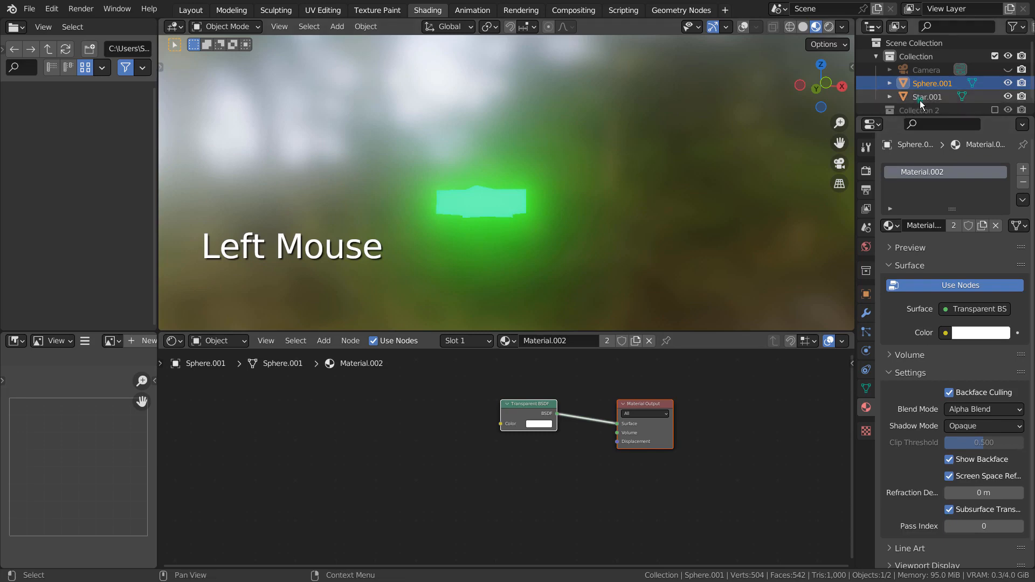
click(927, 97)
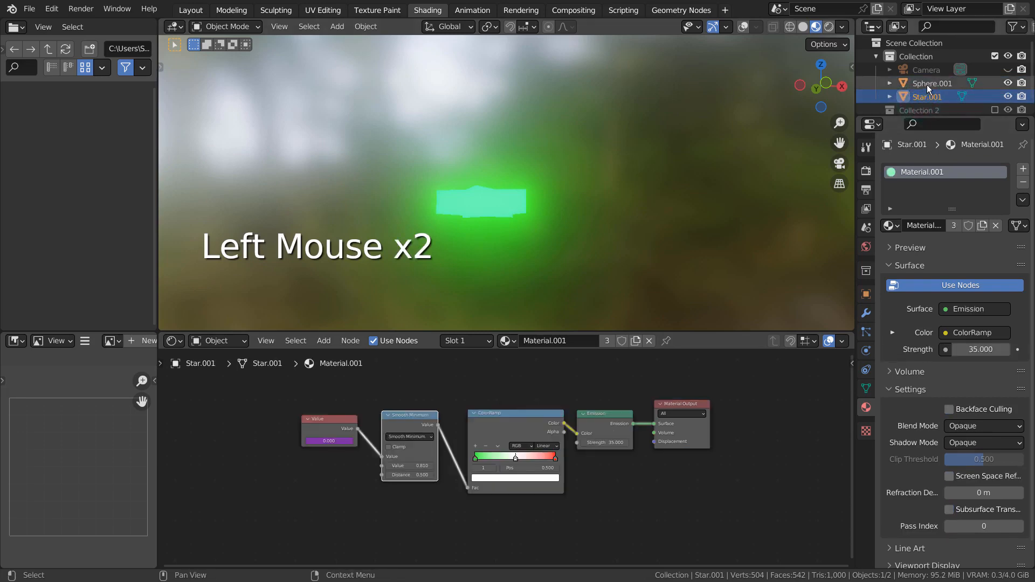
Give Sphere.001 a particle system rendering Star.001 instances at scale 0.1.
click(190, 10)
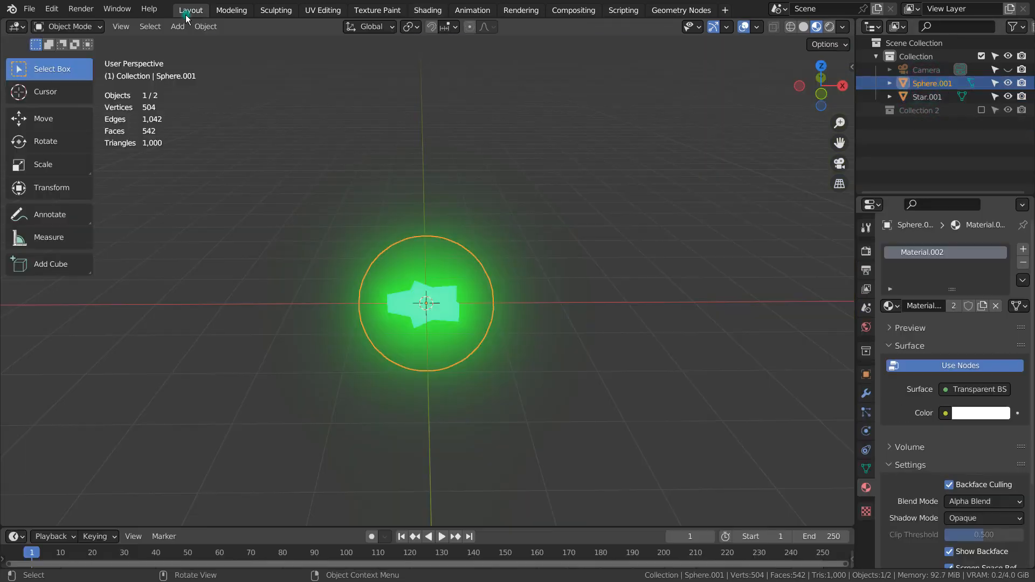
click(865, 394)
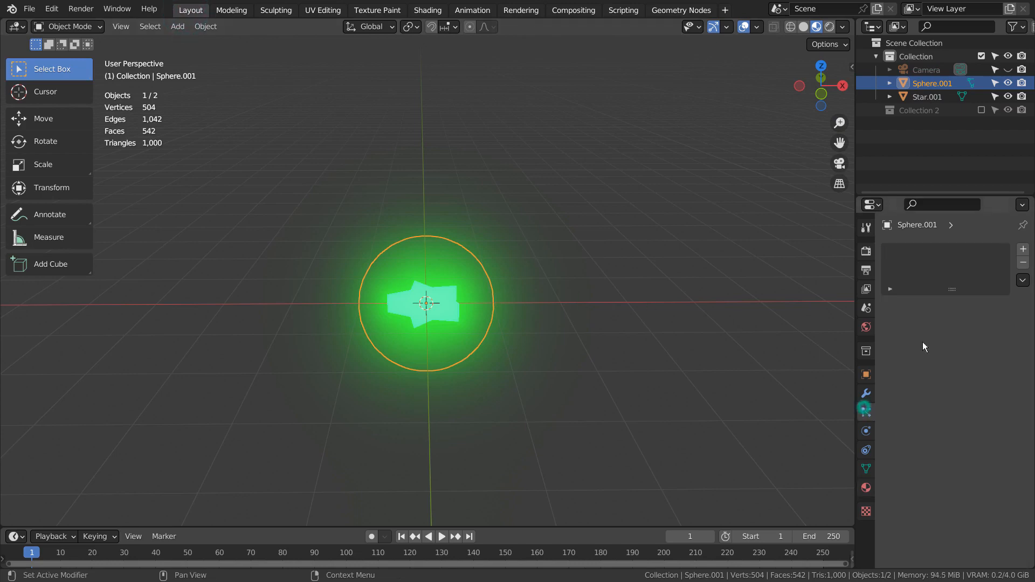
click(866, 411)
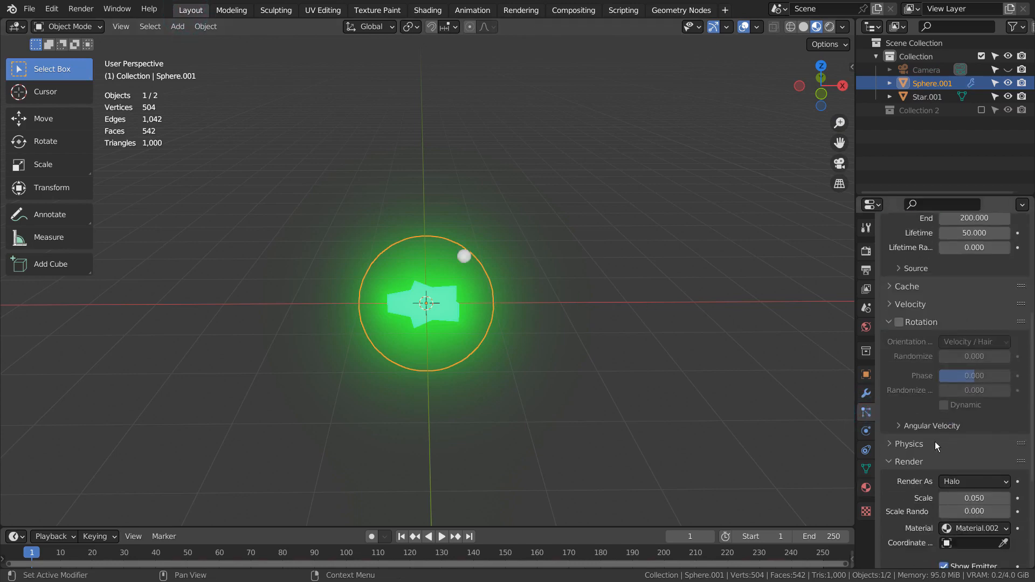
click(973, 481)
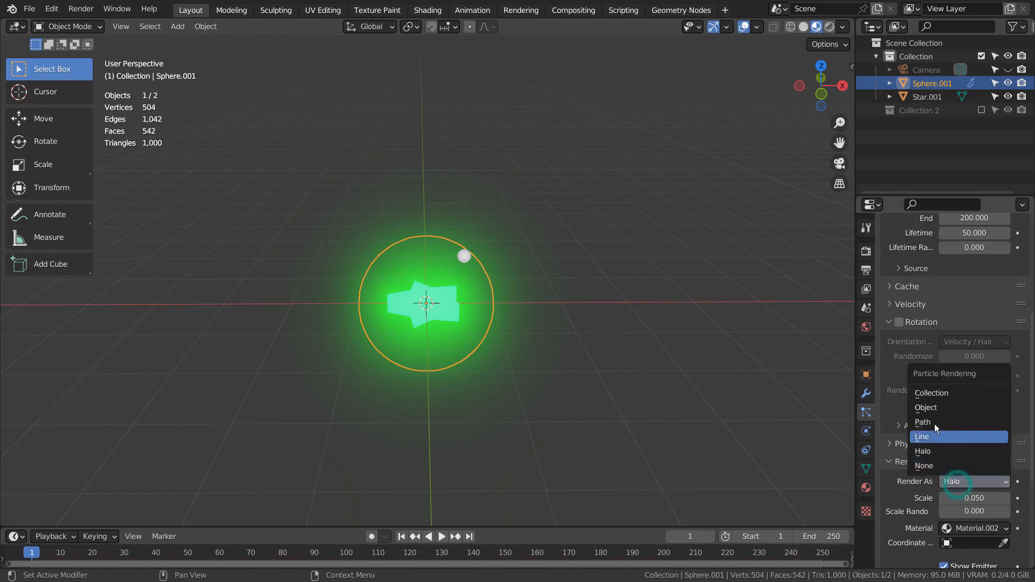
click(925, 408)
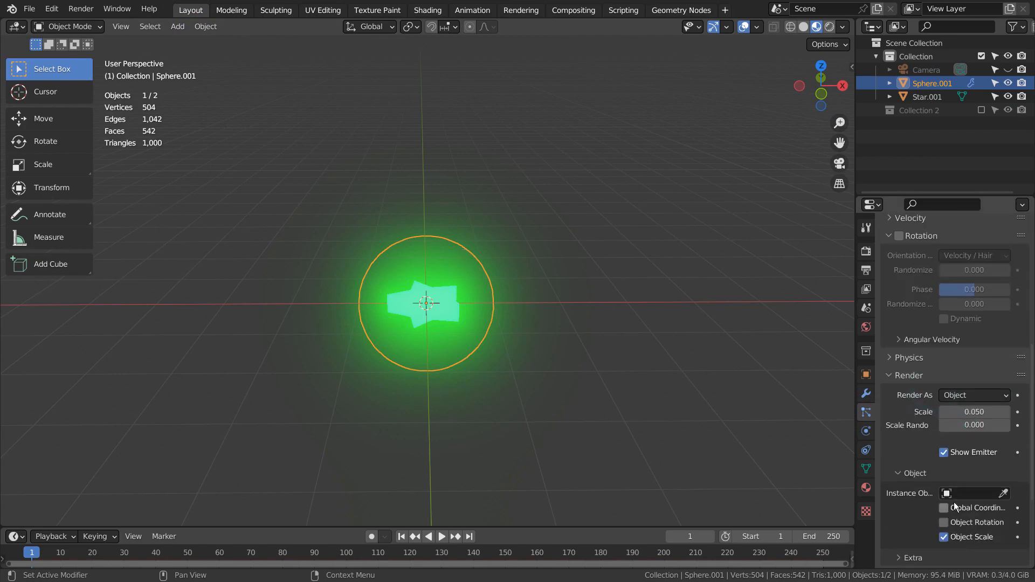
click(970, 492)
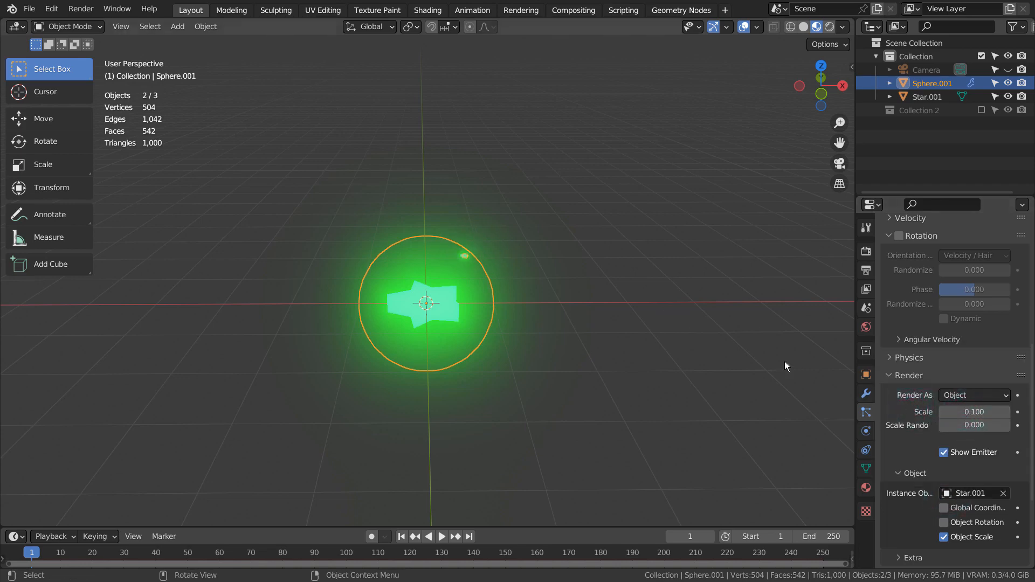
Set particle lifetime 250, enable rotation oriented along normals, and play the burst.
click(441, 536)
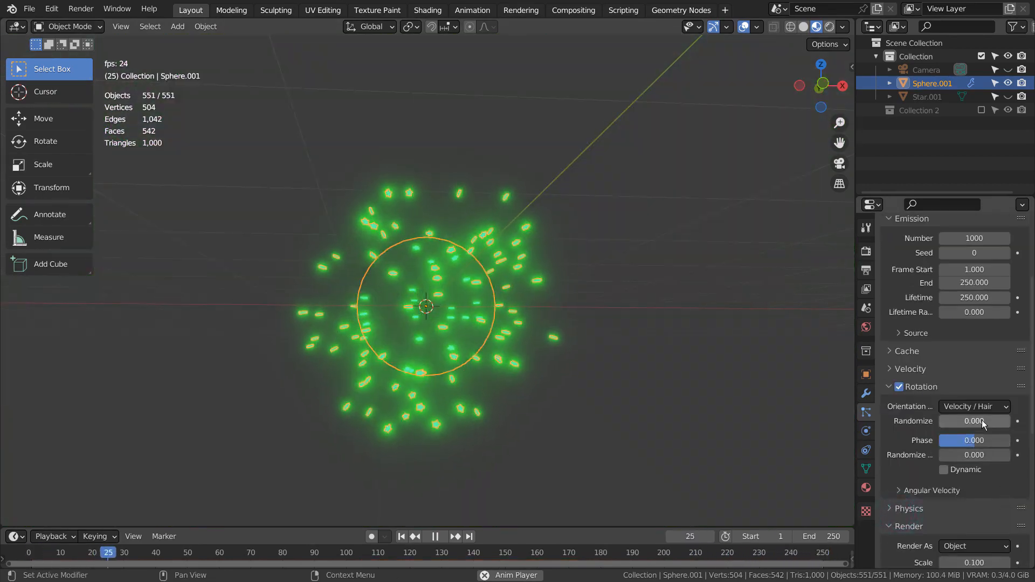
click(972, 406)
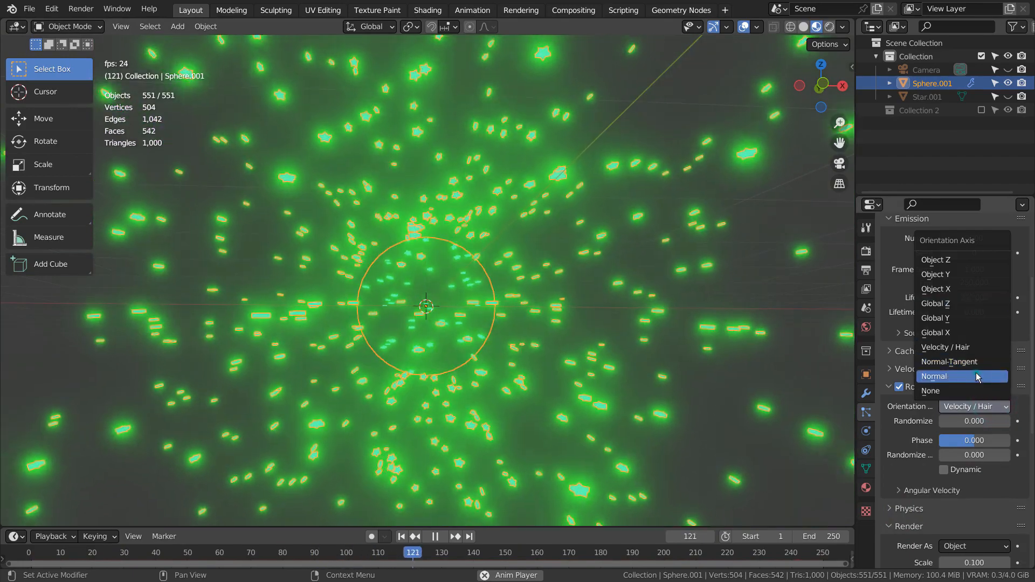
click(933, 375)
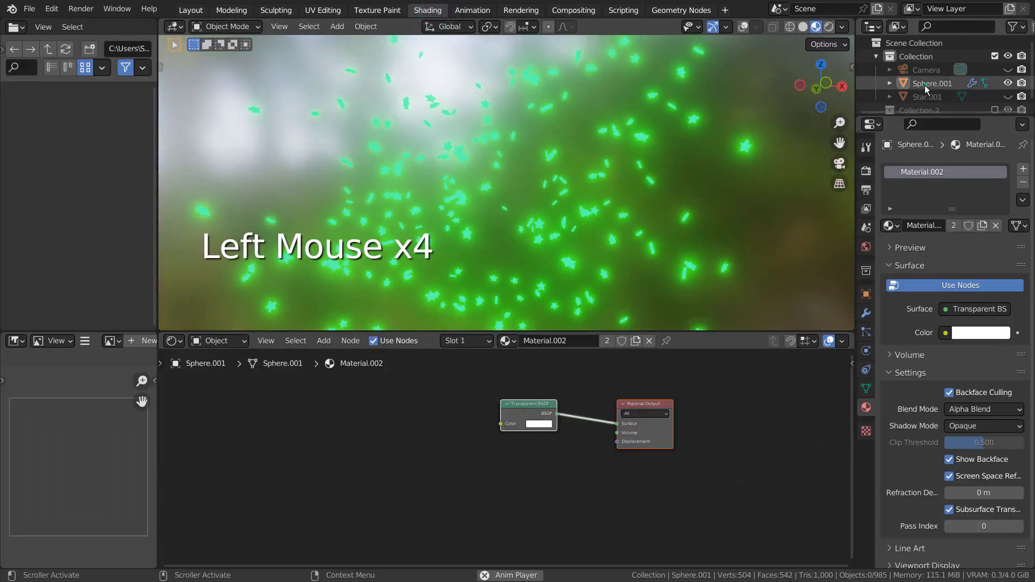
Feed Star.001's emission colour from a green-red-white ColorRamp at strength 35.
click(932, 83)
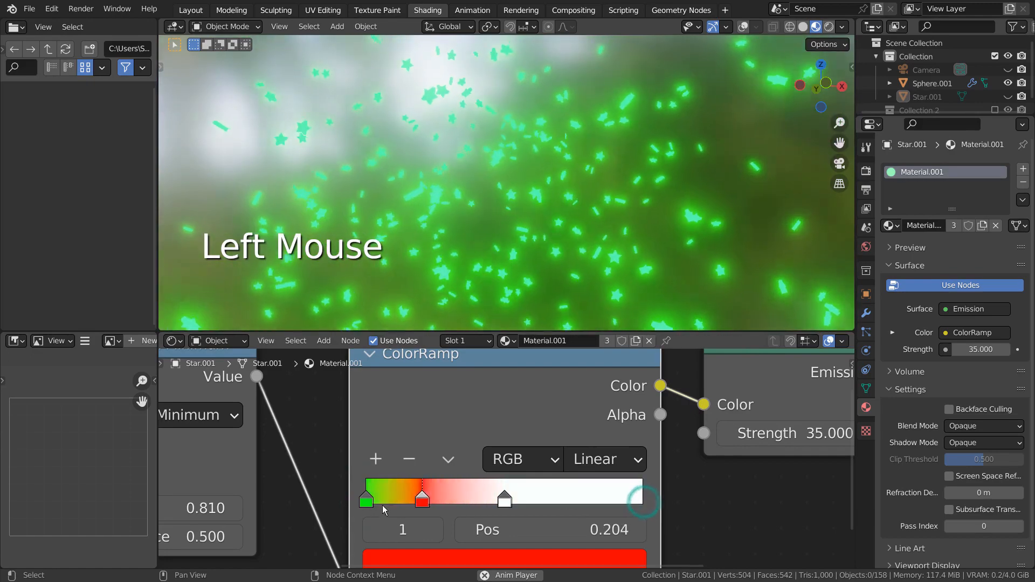
drag(423, 498, 640, 498)
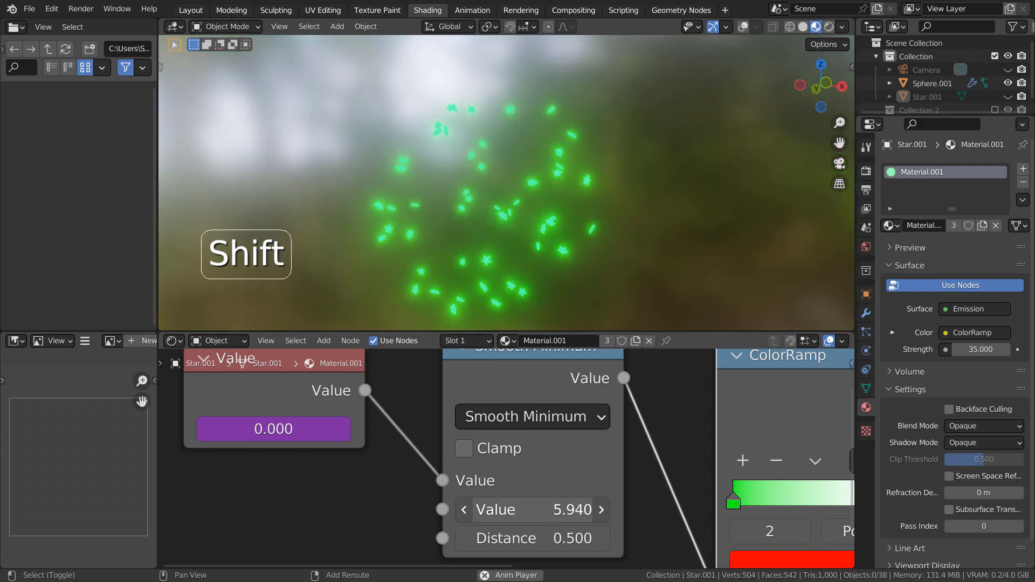
Drive the ColorRamp factor with a Value node through Smooth Minimum, then reveal Collection 2 again.
click(273, 428)
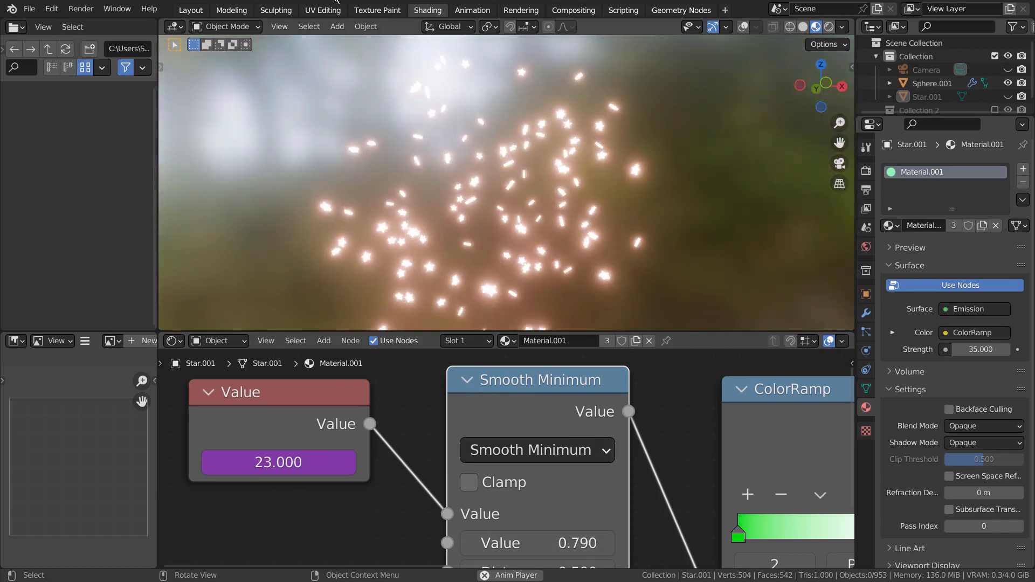
click(190, 10)
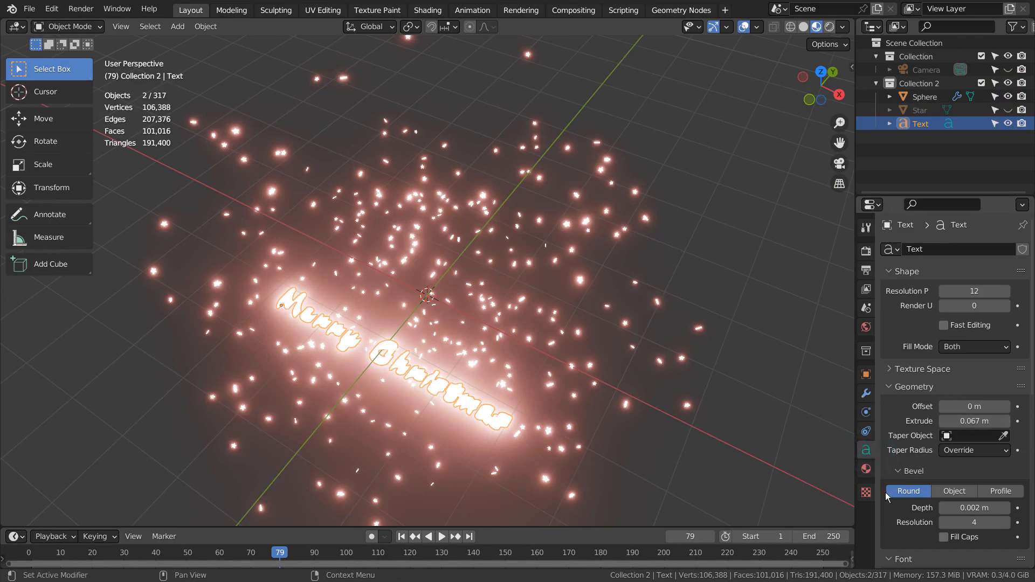
Review the Merry Christmas text's Material.001 and select its nodes in the Shading workspace.
click(866, 469)
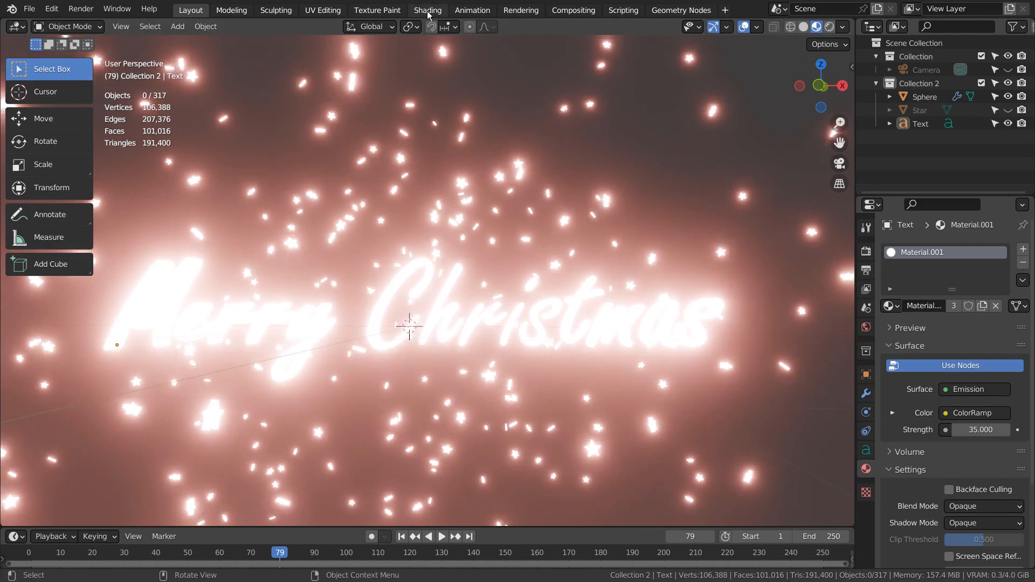
click(427, 10)
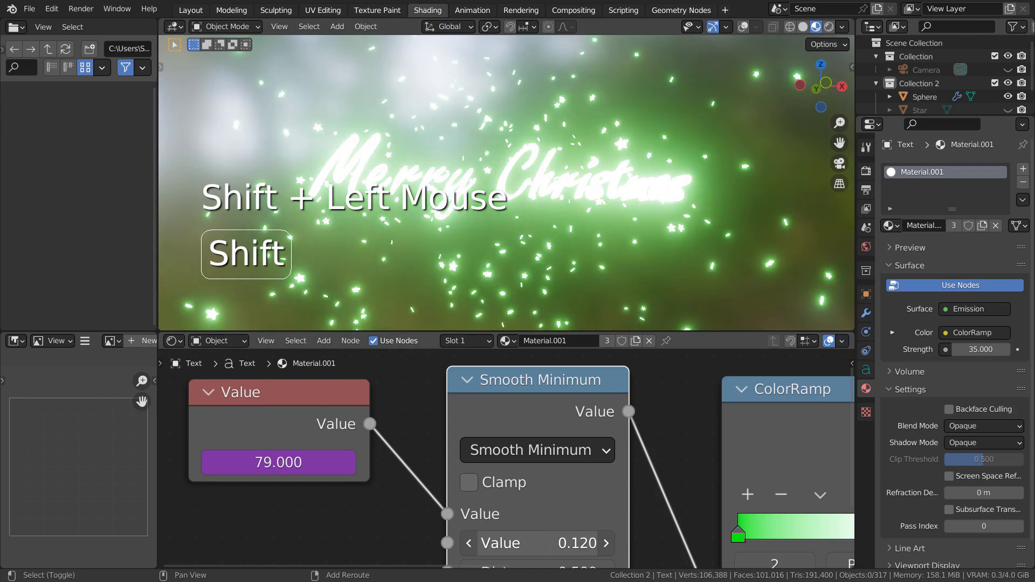
click(189, 10)
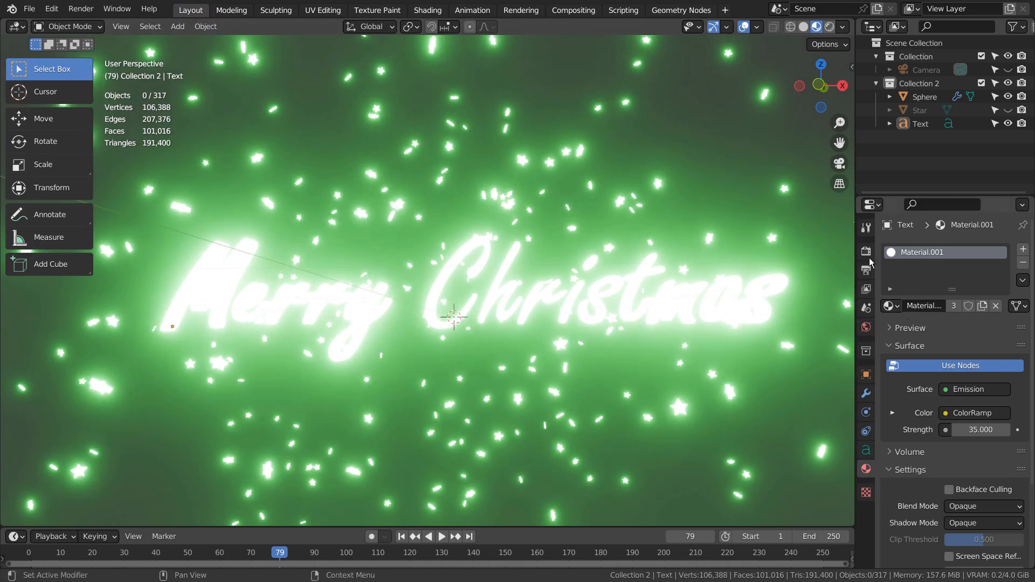
Show the Eevee render settings where Bloom is enabled with radius 6.5.
click(866, 251)
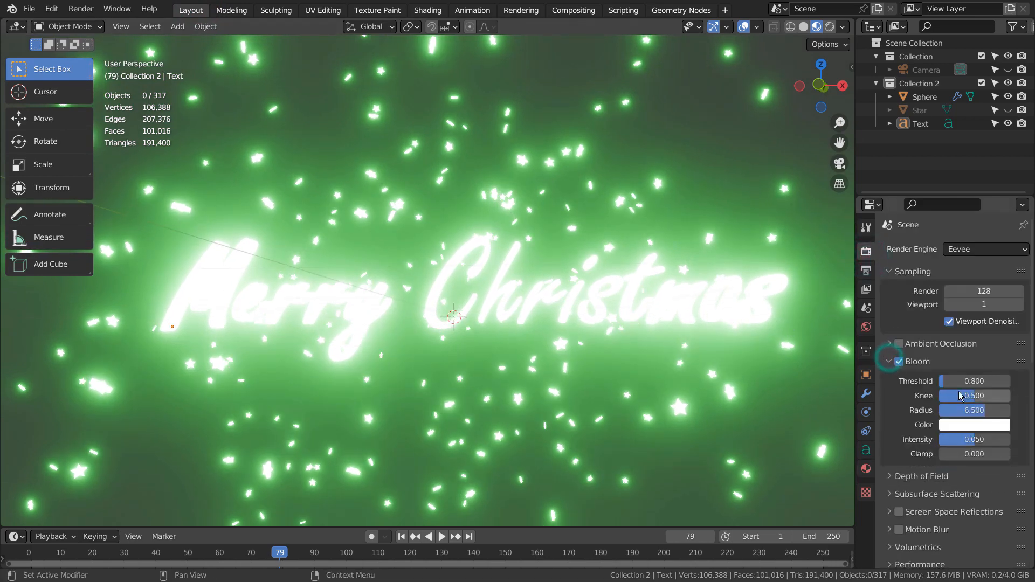